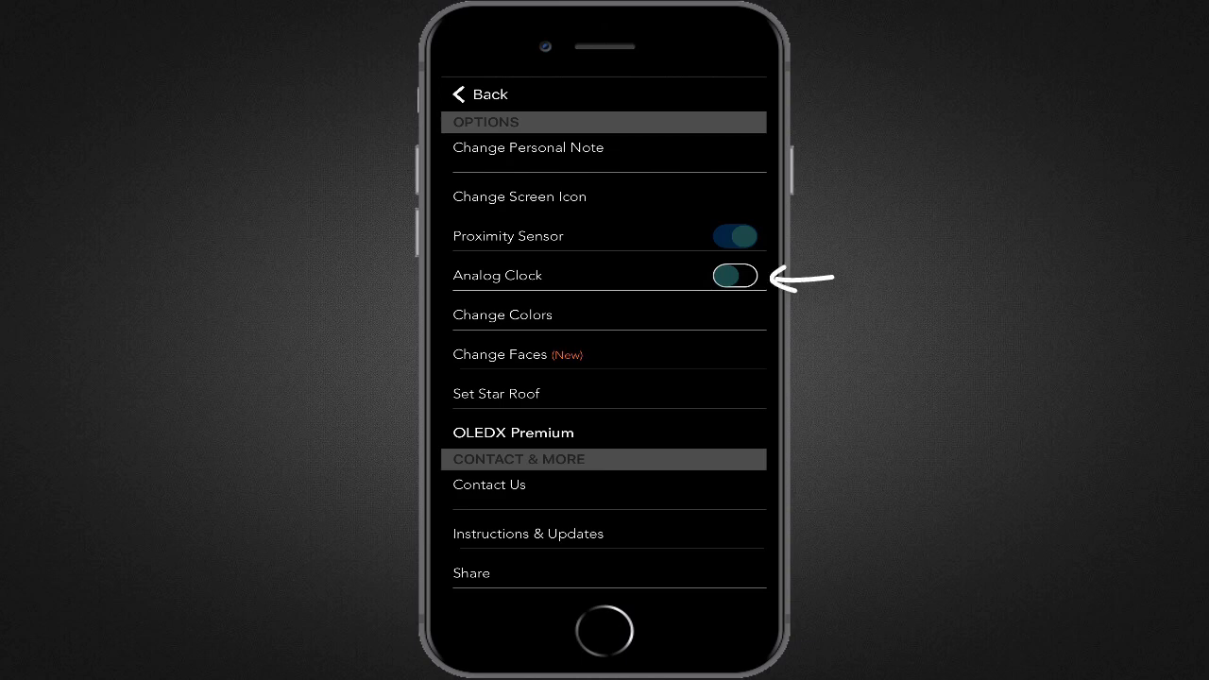
Try the analog clock face briefly and switch it back off
left_click(733, 276)
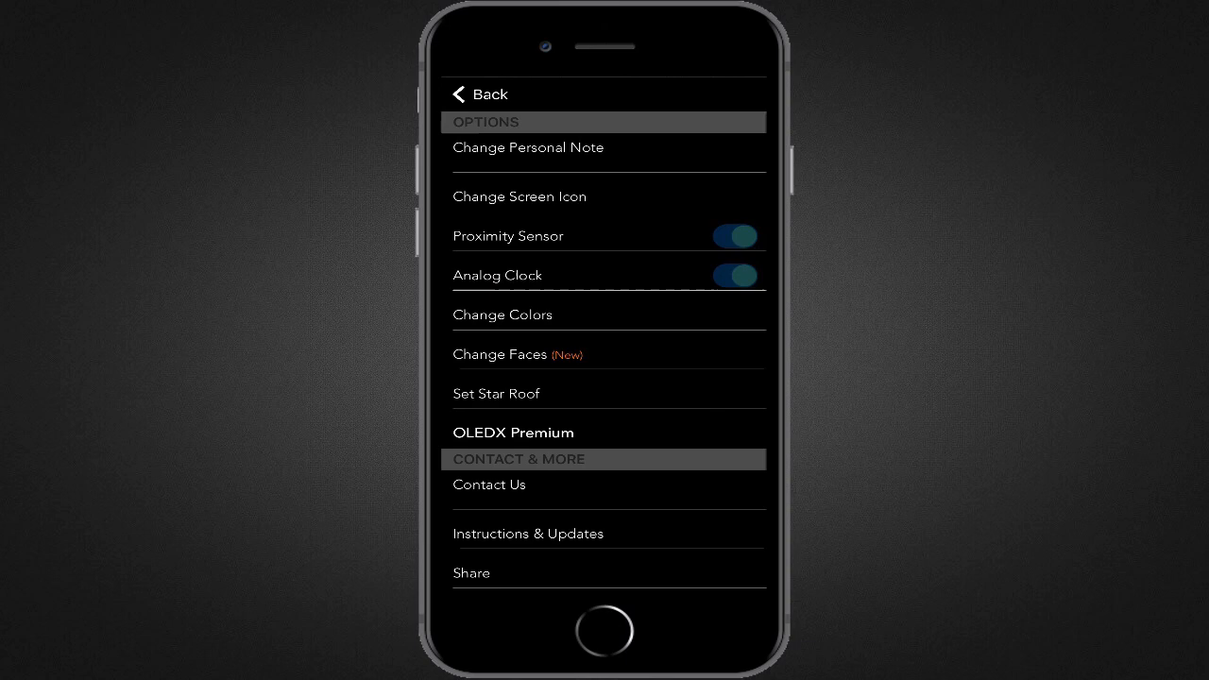
left_click(733, 276)
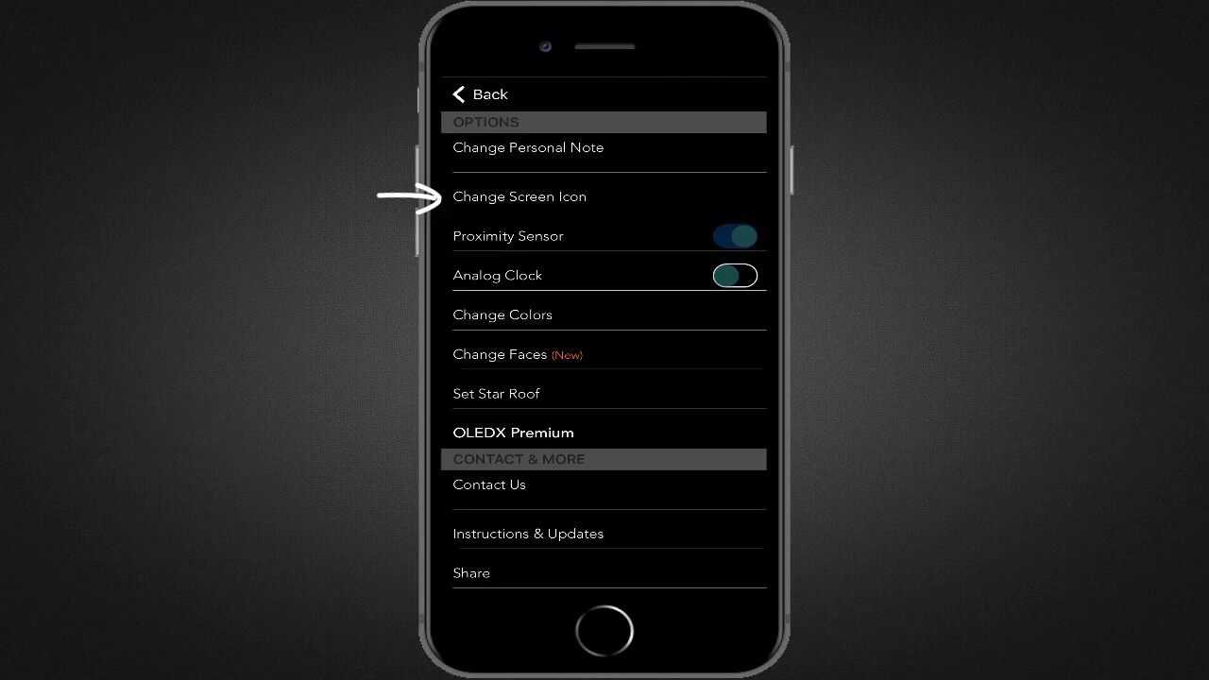
Browse the screen icon gallery and choose a new icon for the clock display
left_click(518, 197)
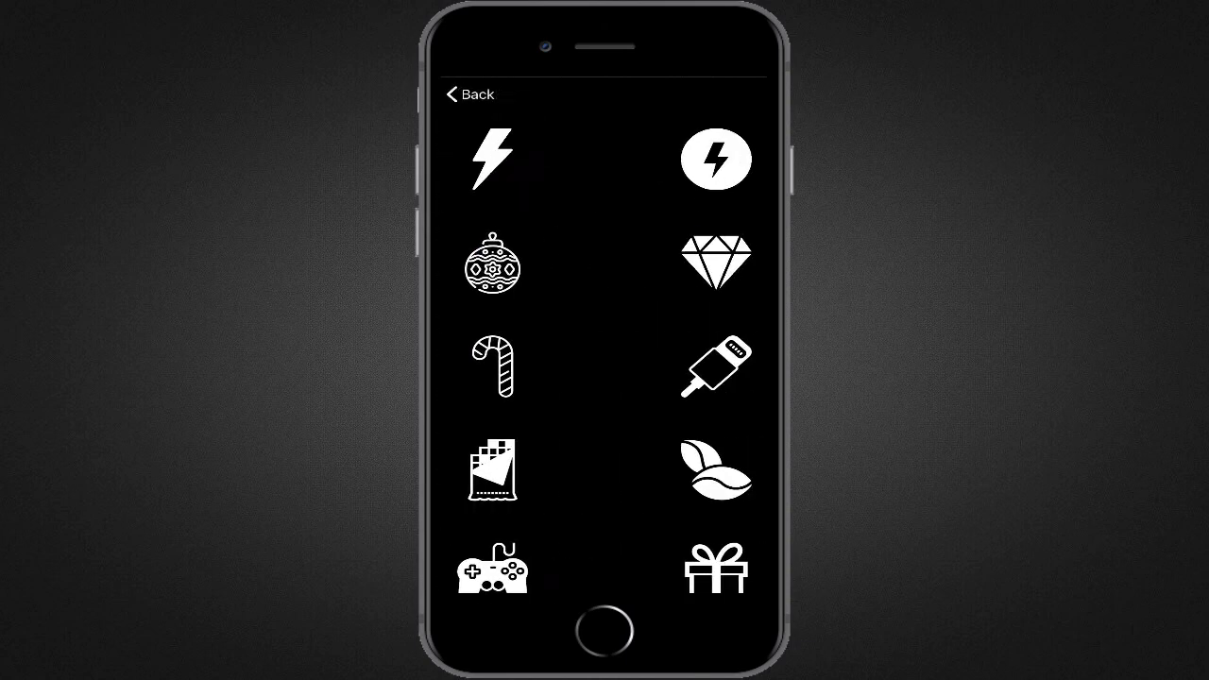
scroll("down", 3)
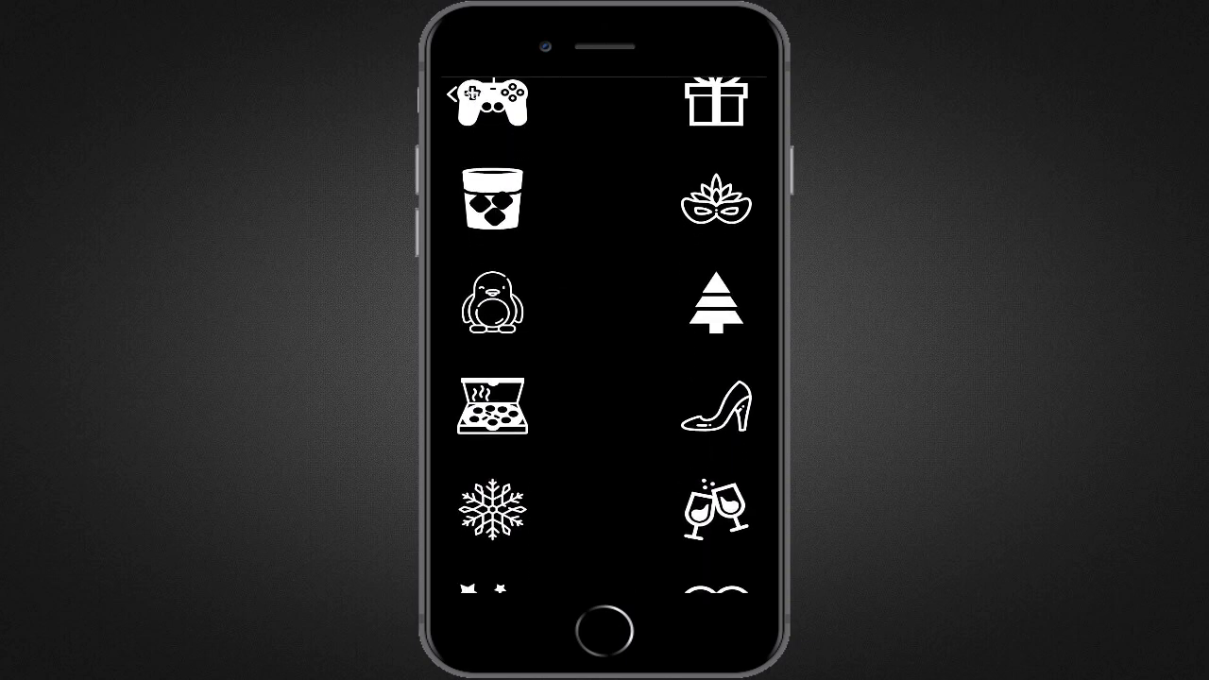
scroll("down", 3)
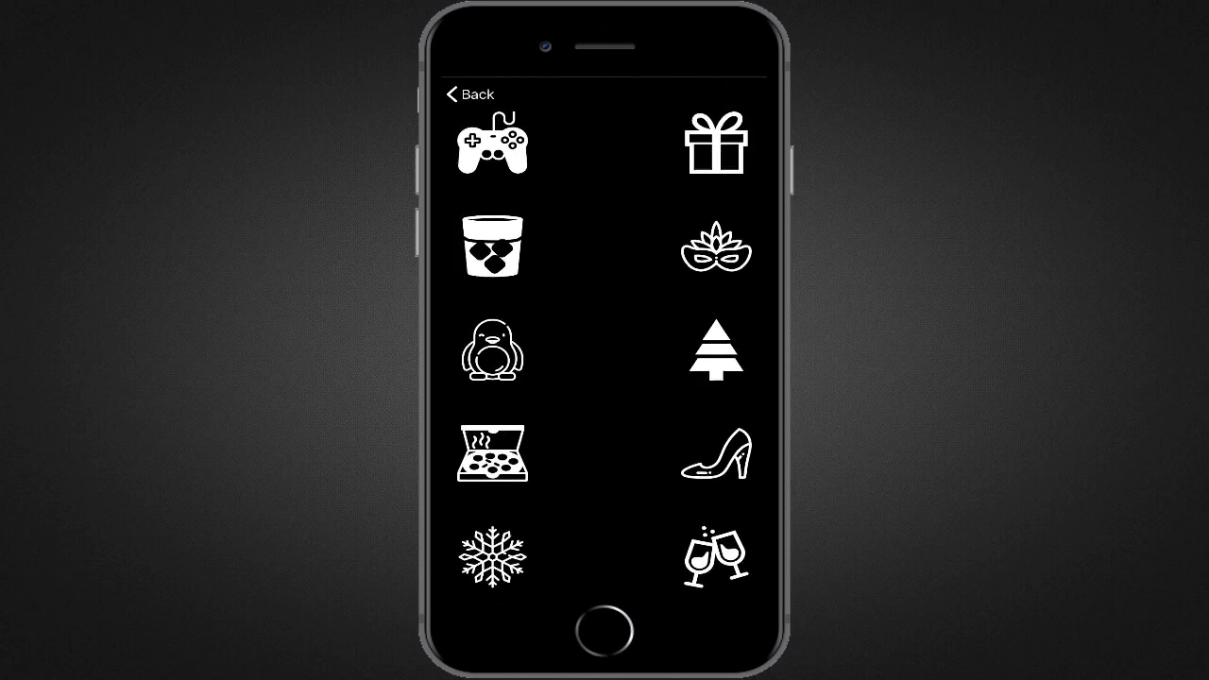
left_click(716, 247)
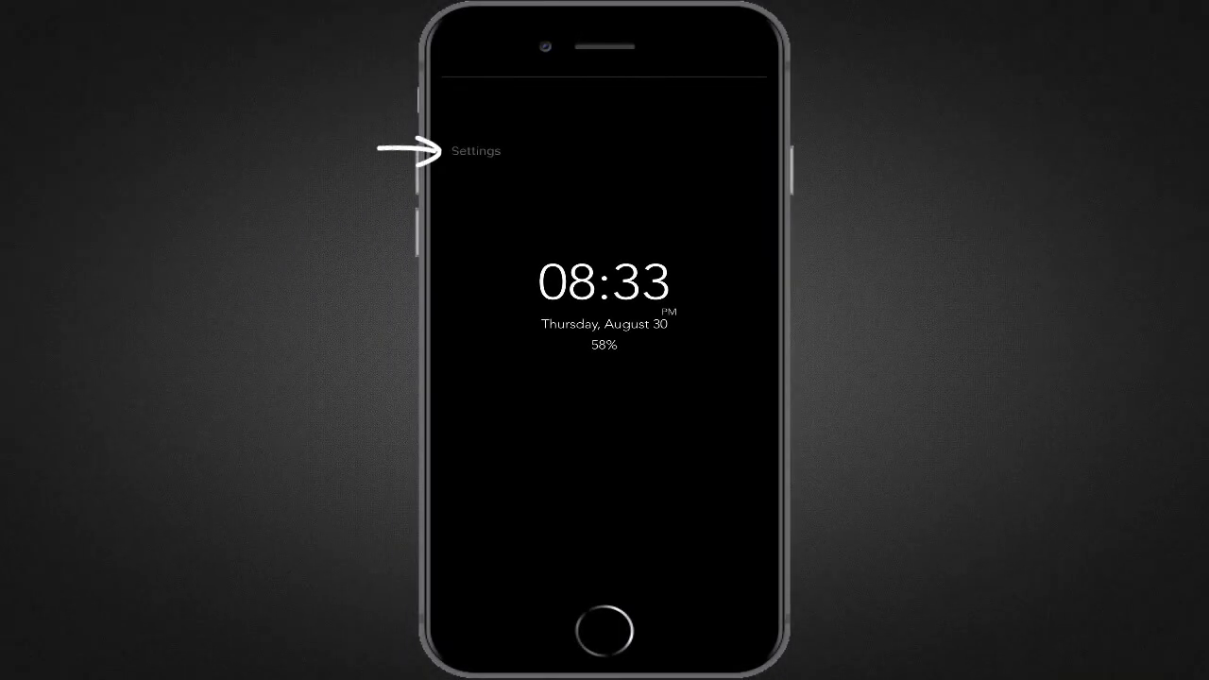
Set the personal note to "My iPhone is Locked Now" and save it
left_click(476, 151)
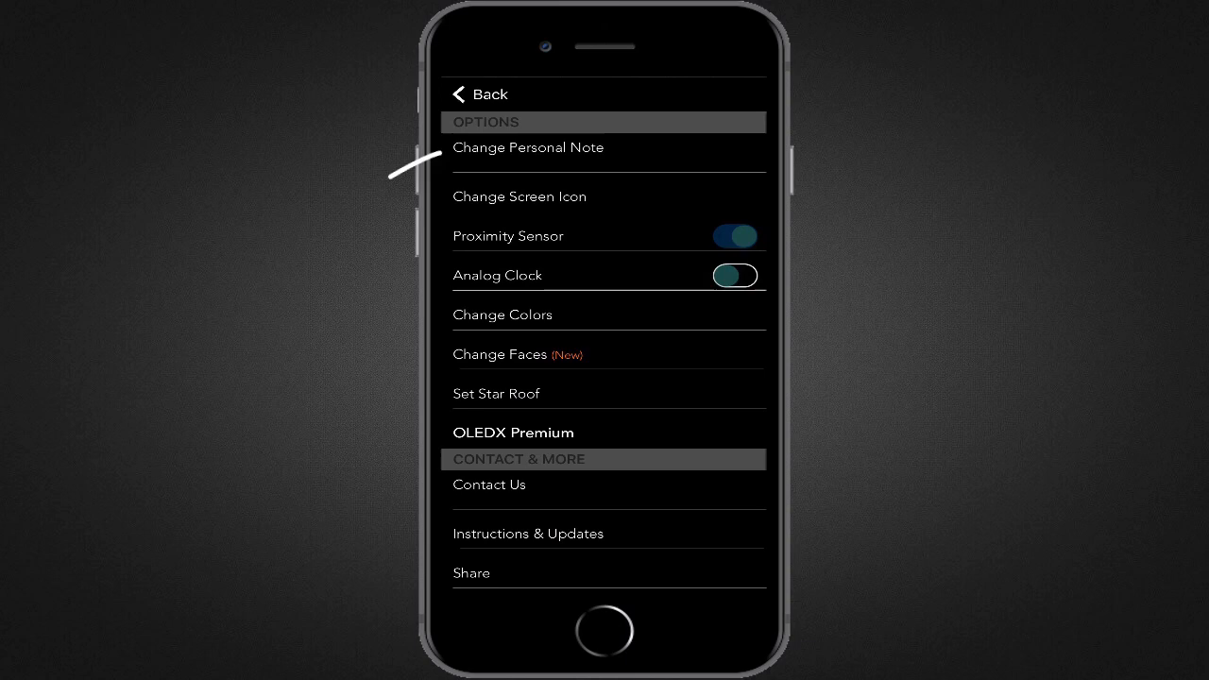
left_click(529, 148)
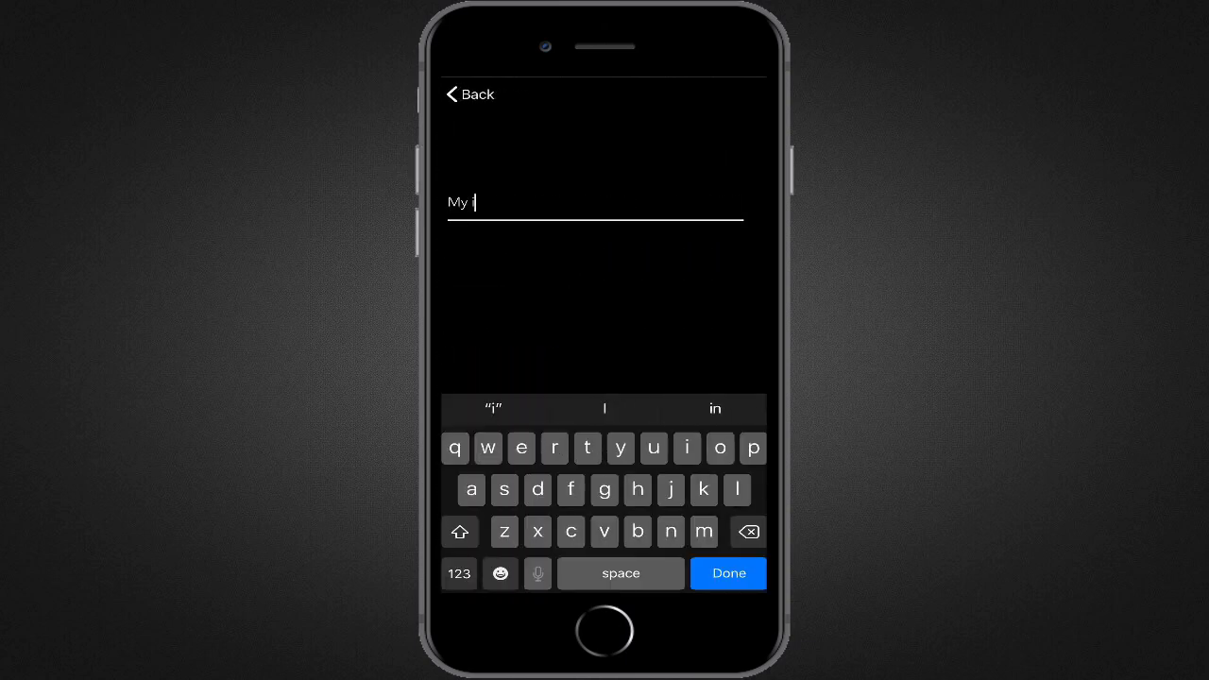
type("Phone is Locked Now")
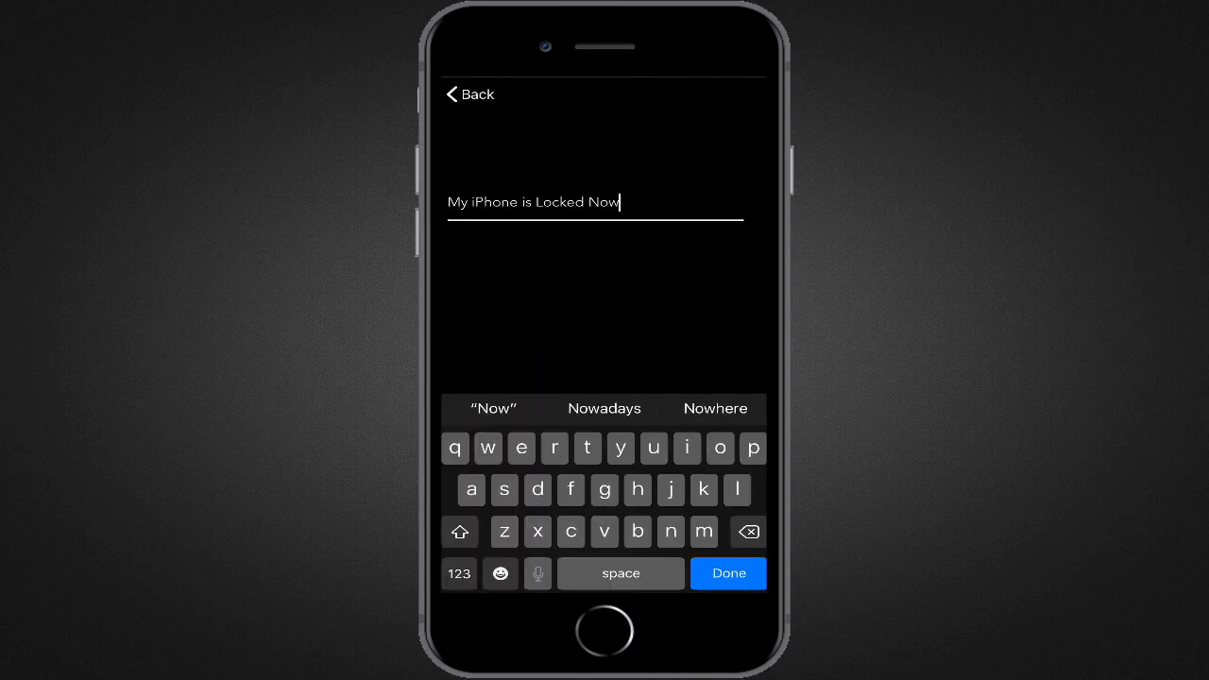
left_click(729, 574)
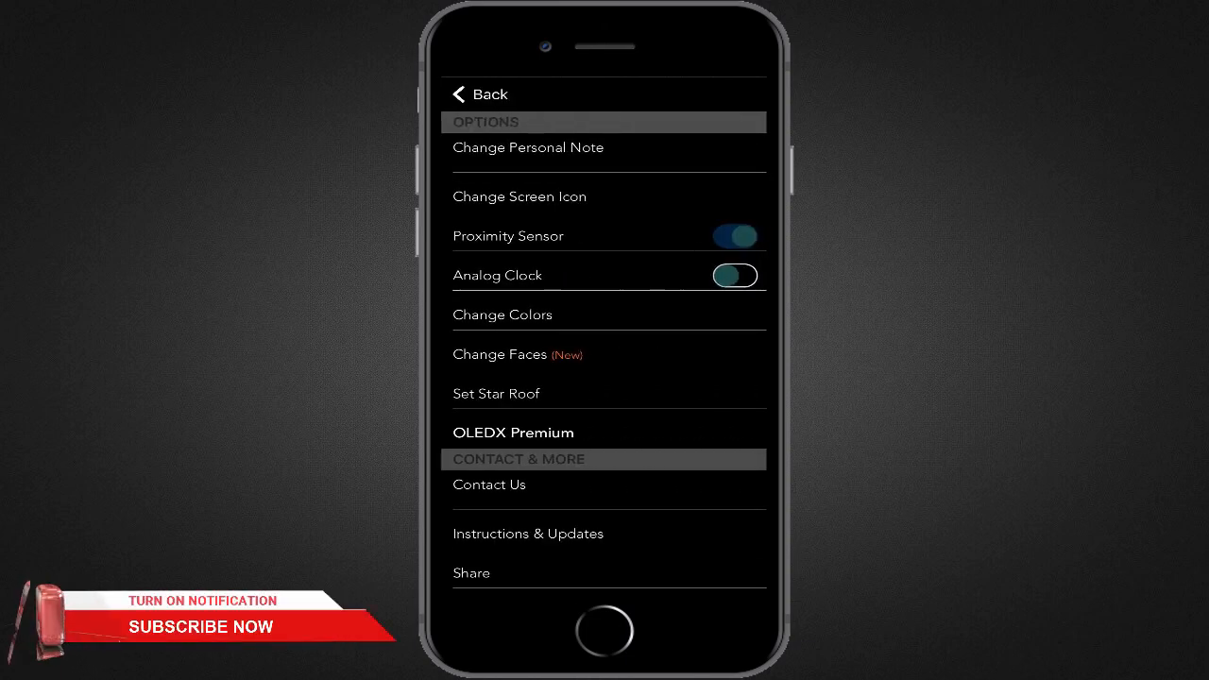
View the Star Roof background option (Premium-locked) and back out of it
scroll("down", 3)
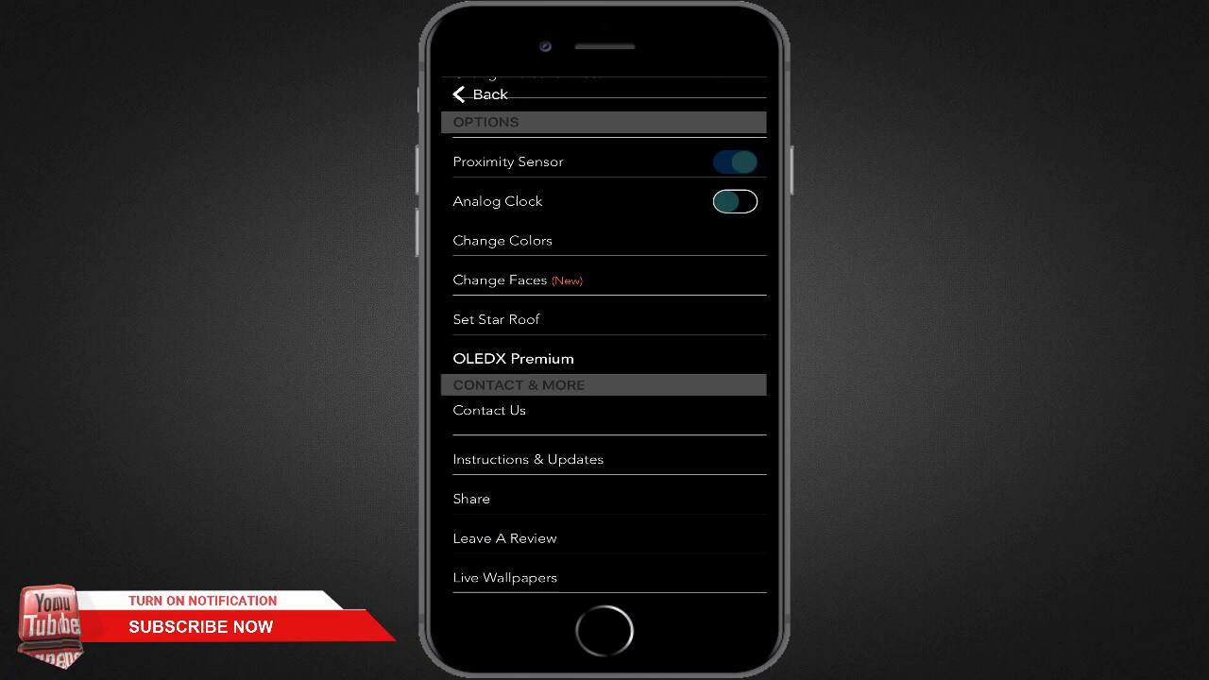
left_click(495, 317)
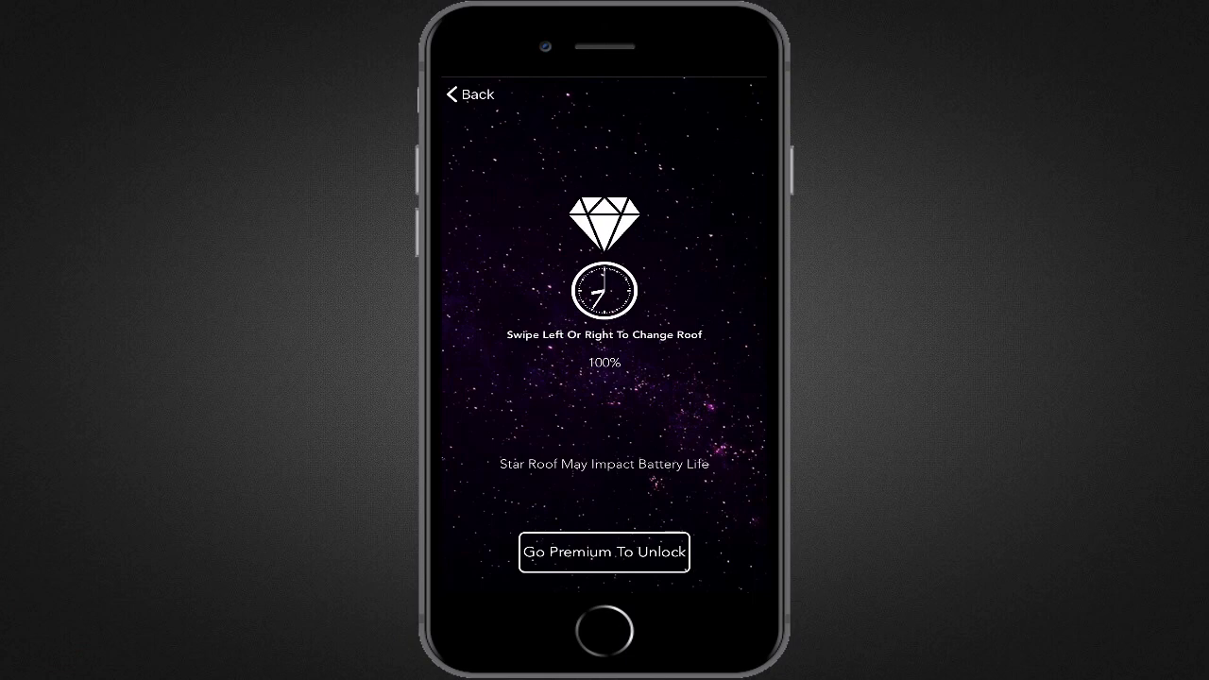
left_click(469, 95)
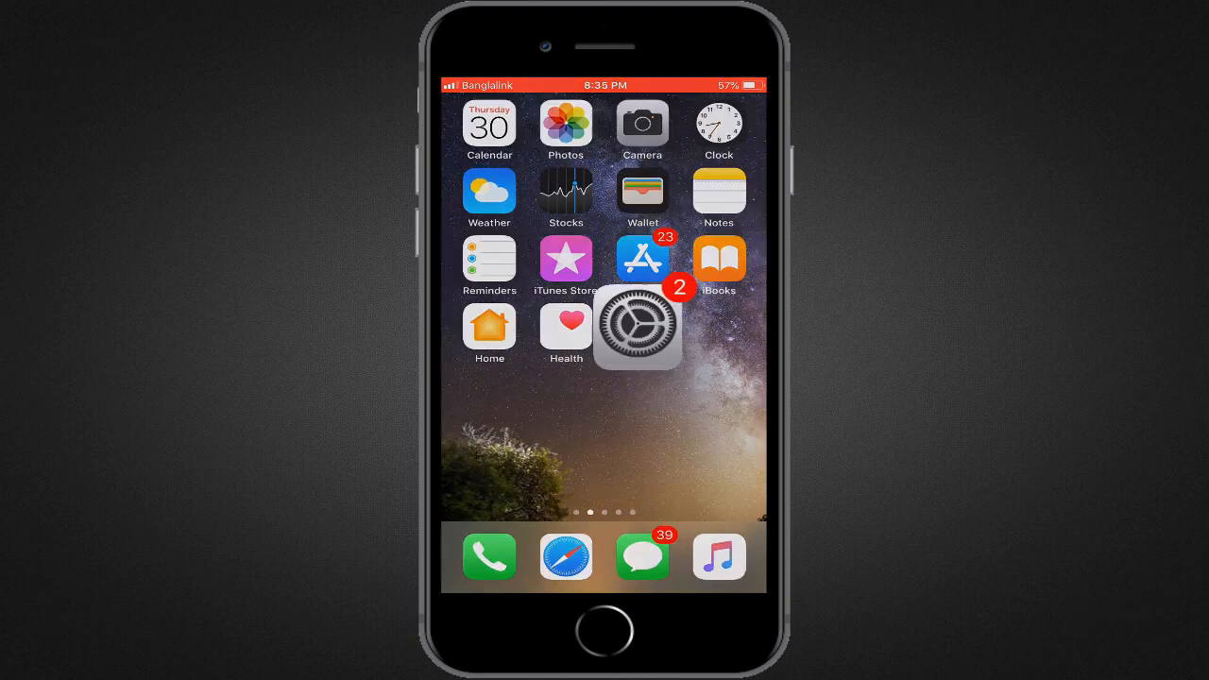
Navigate General > Accessibility and reach the Guided Access page under Learning
left_click(638, 325)
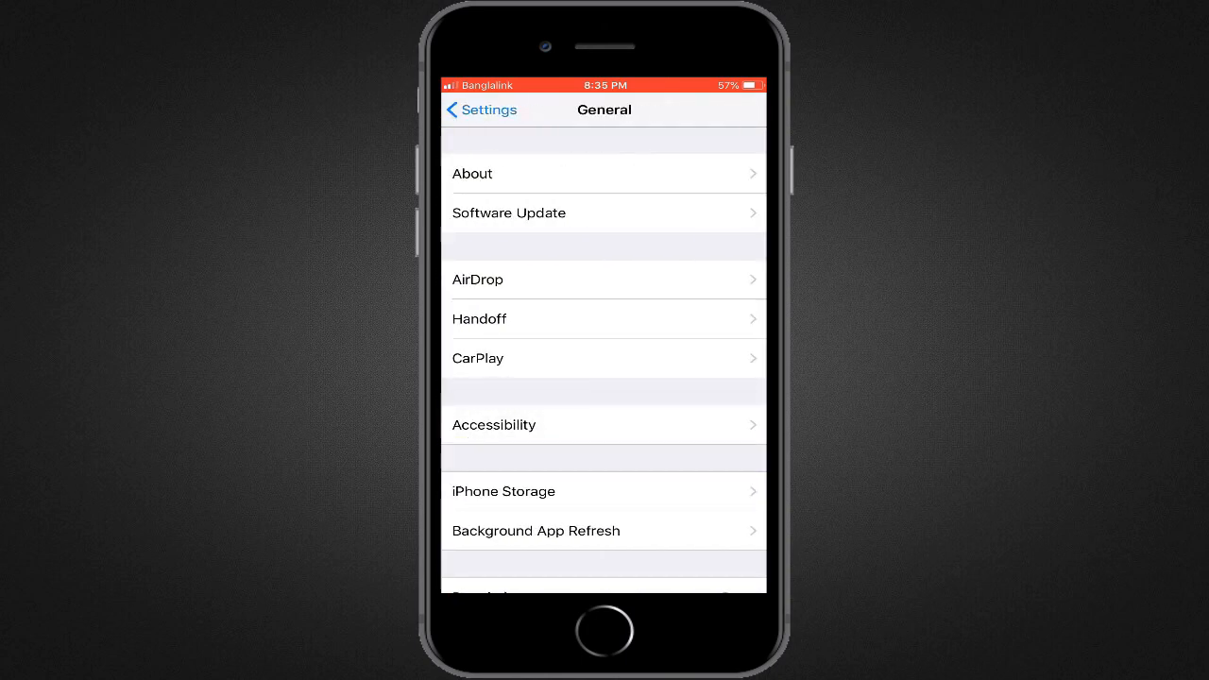
left_click(493, 423)
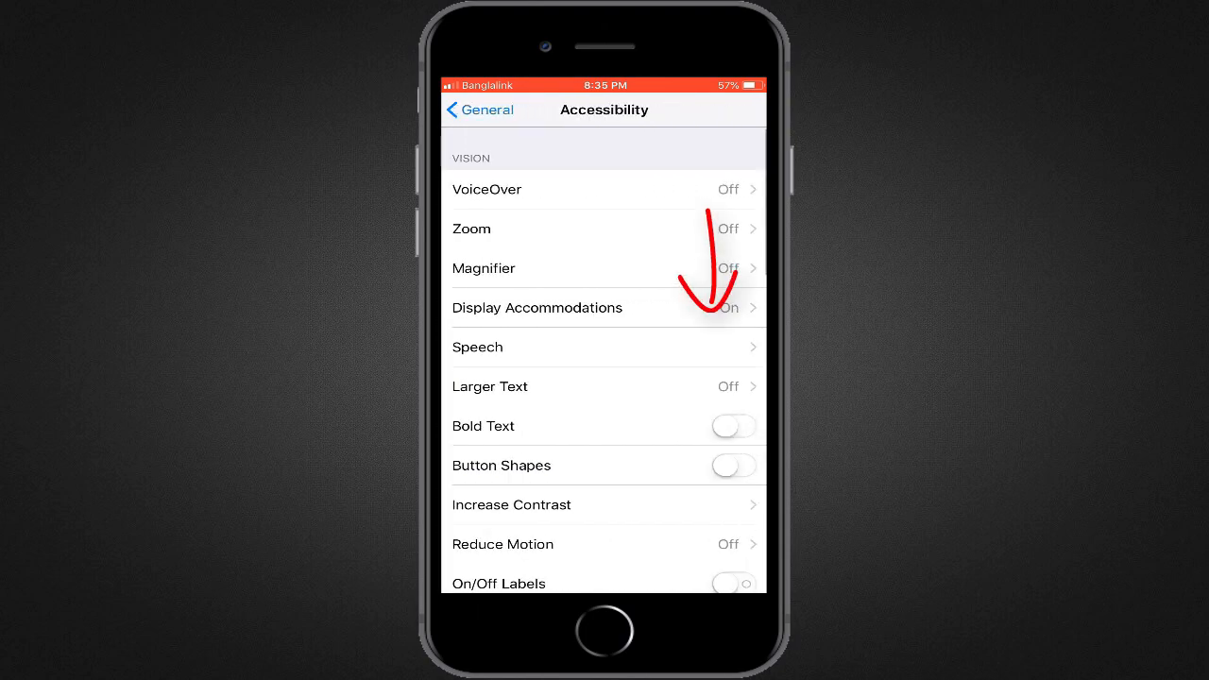
scroll("down", 3)
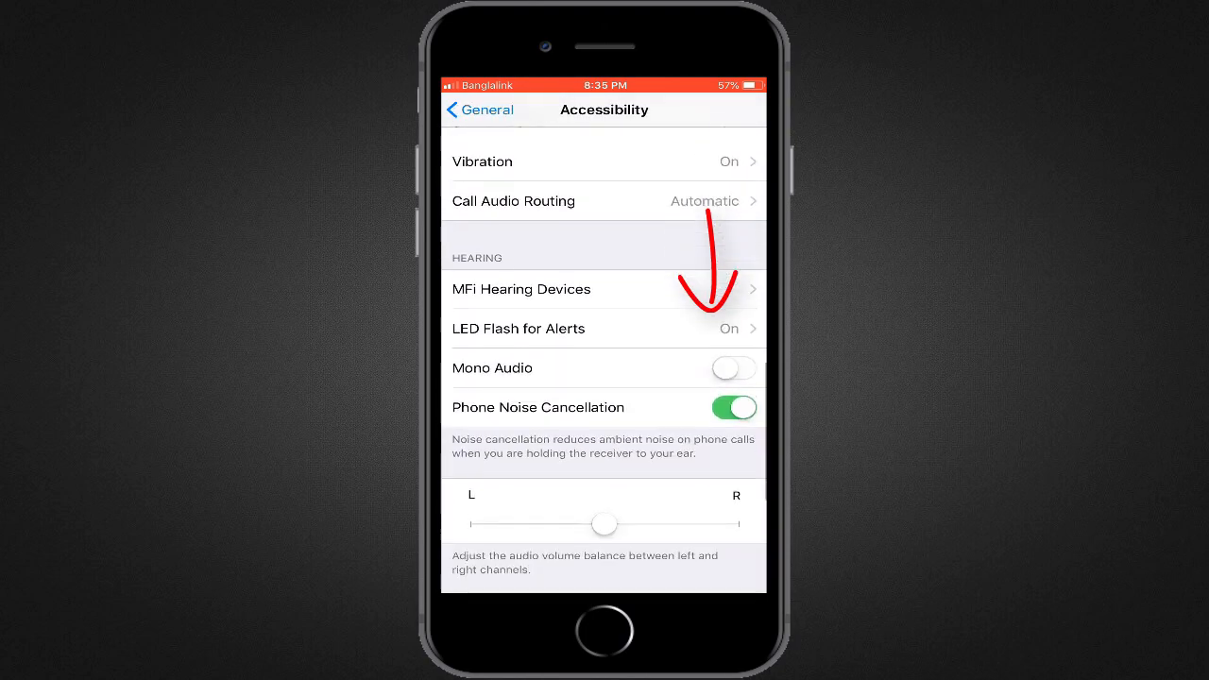
scroll("down", 3)
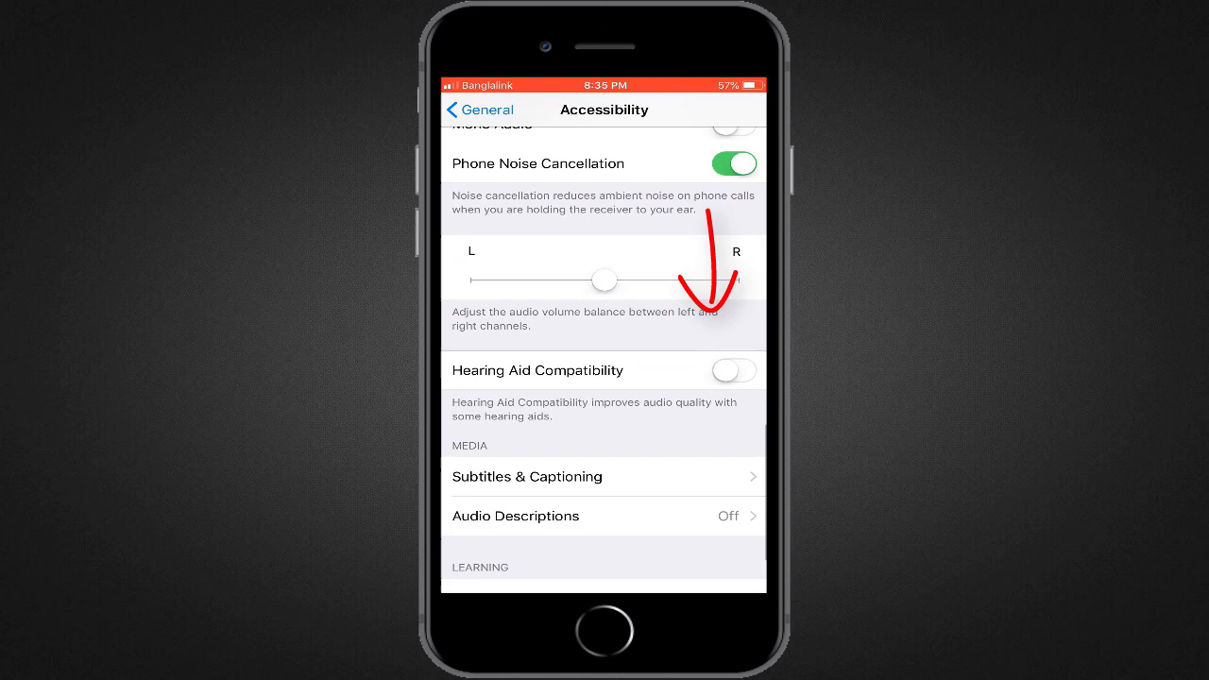
scroll("down", 3)
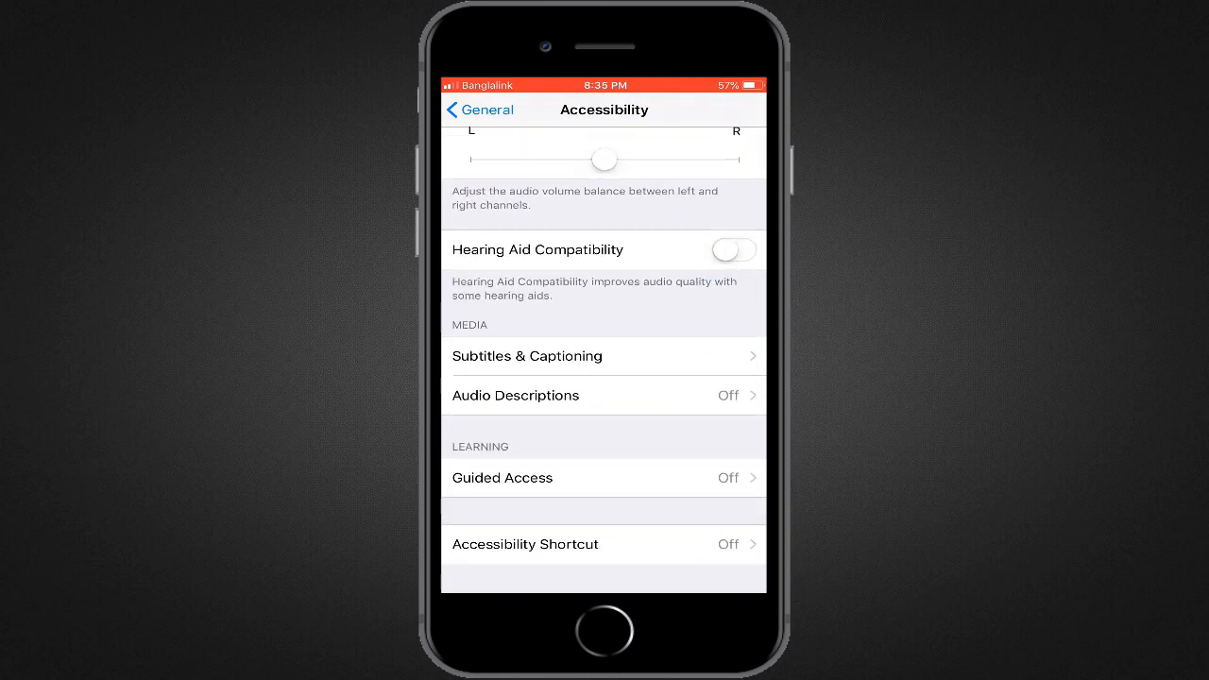
left_click(502, 476)
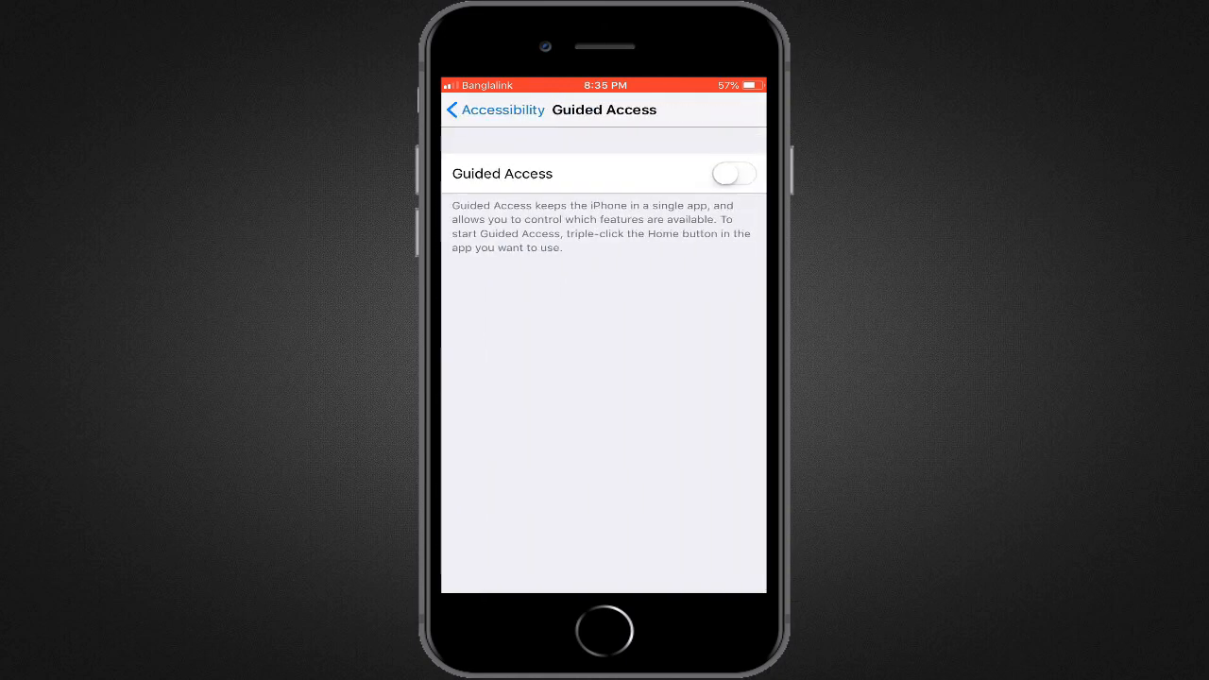
Enable Guided Access and its Accessibility Shortcut
left_click(733, 174)
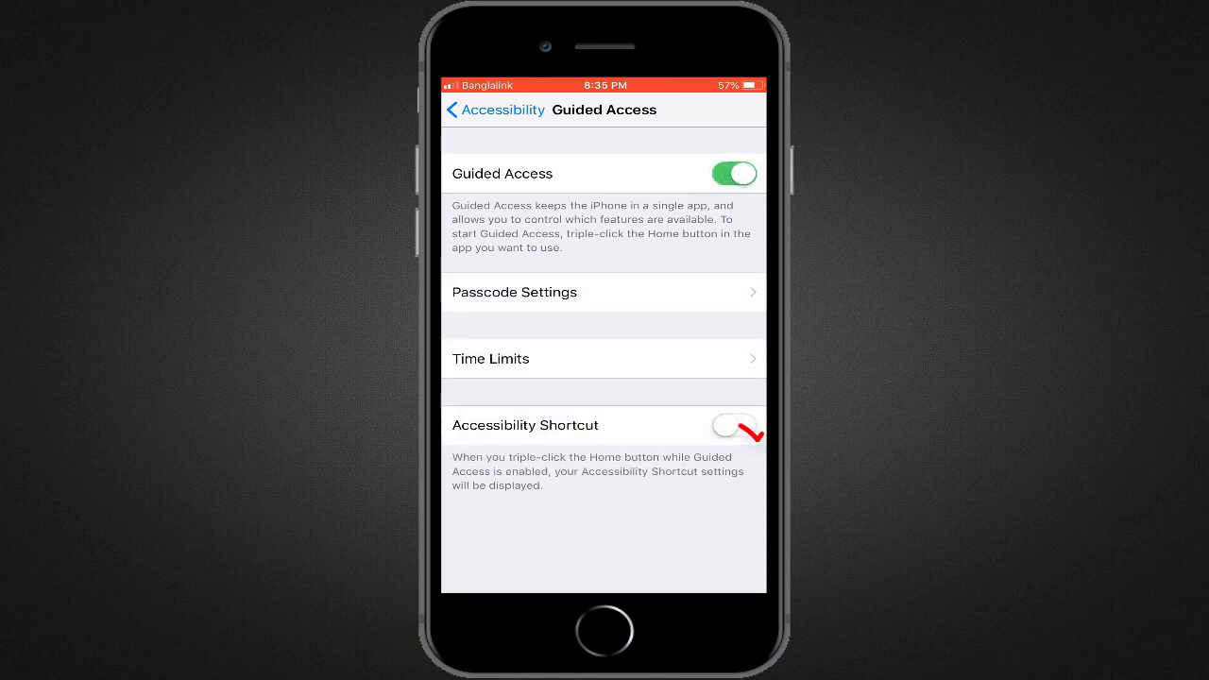
left_click(733, 425)
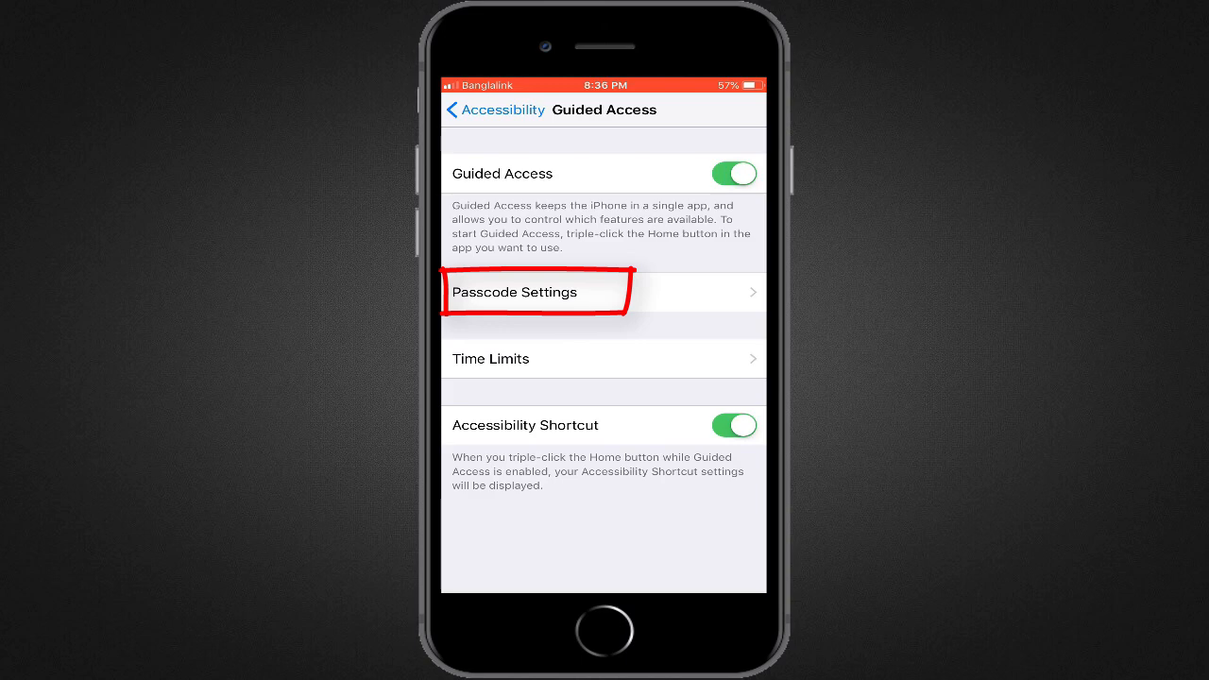
In Passcode Settings, leave Touch ID off and start setting the Guided Access passcode
left_click(514, 291)
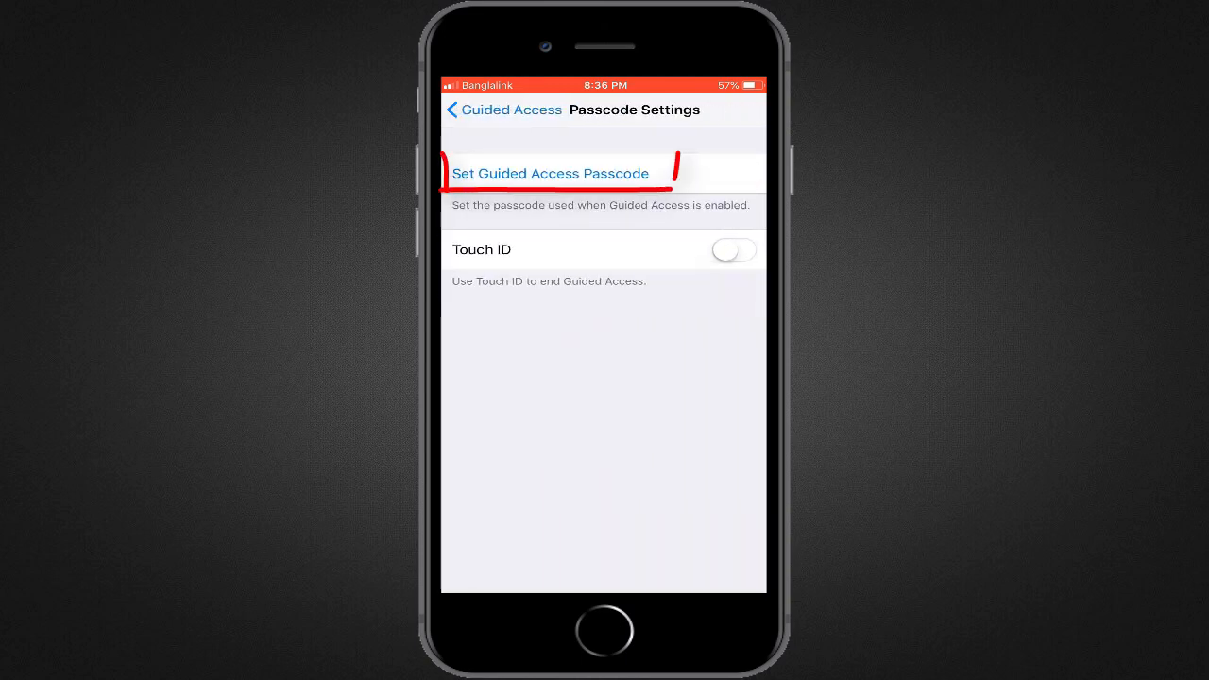
left_click(733, 249)
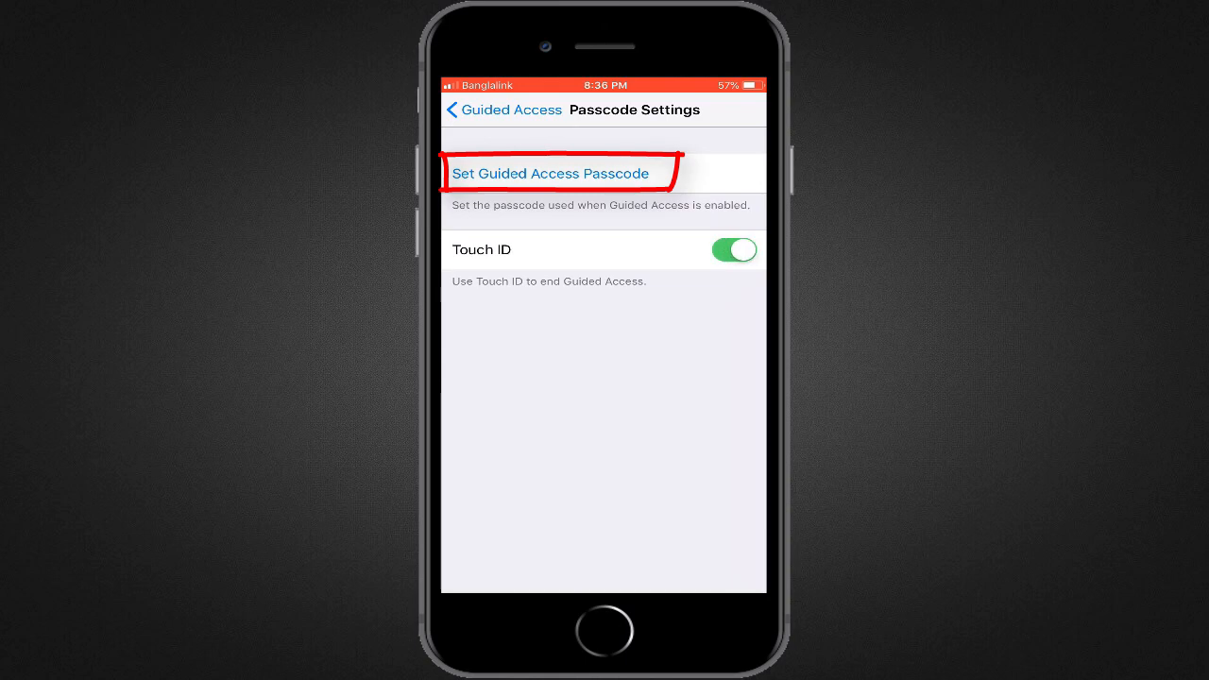
left_click(733, 249)
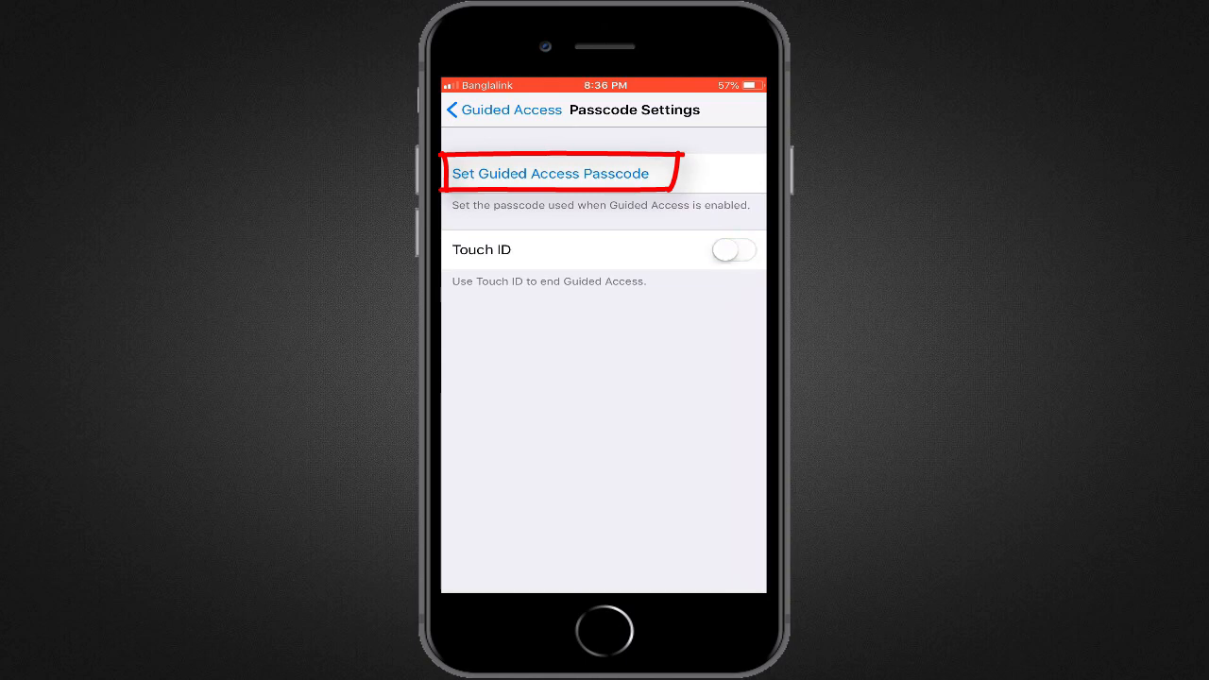
left_click(549, 174)
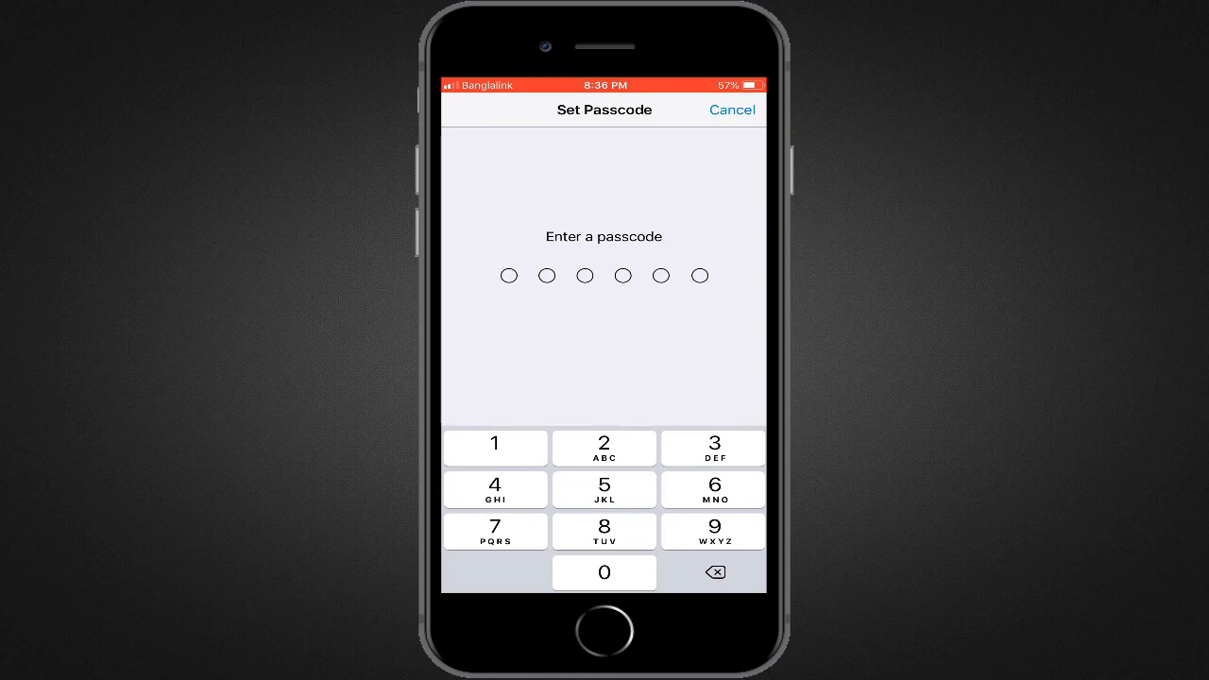
Enter the six-digit Guided Access passcode and confirm it
left_click(495, 446)
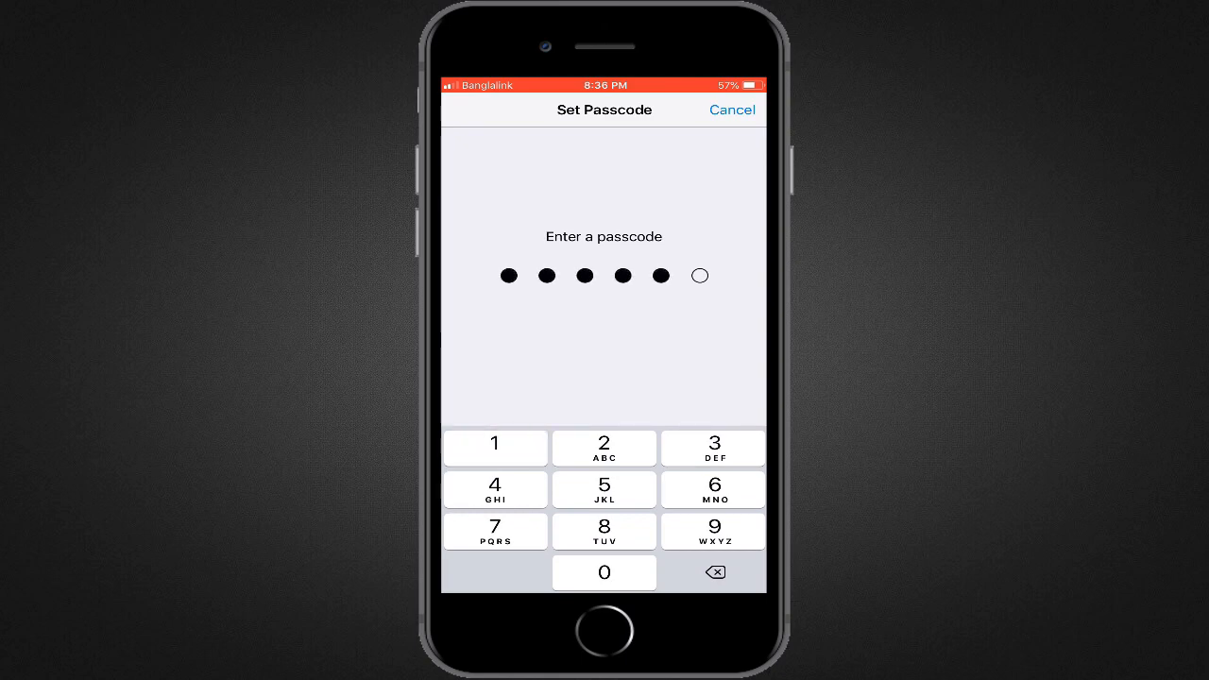
left_click(495, 446)
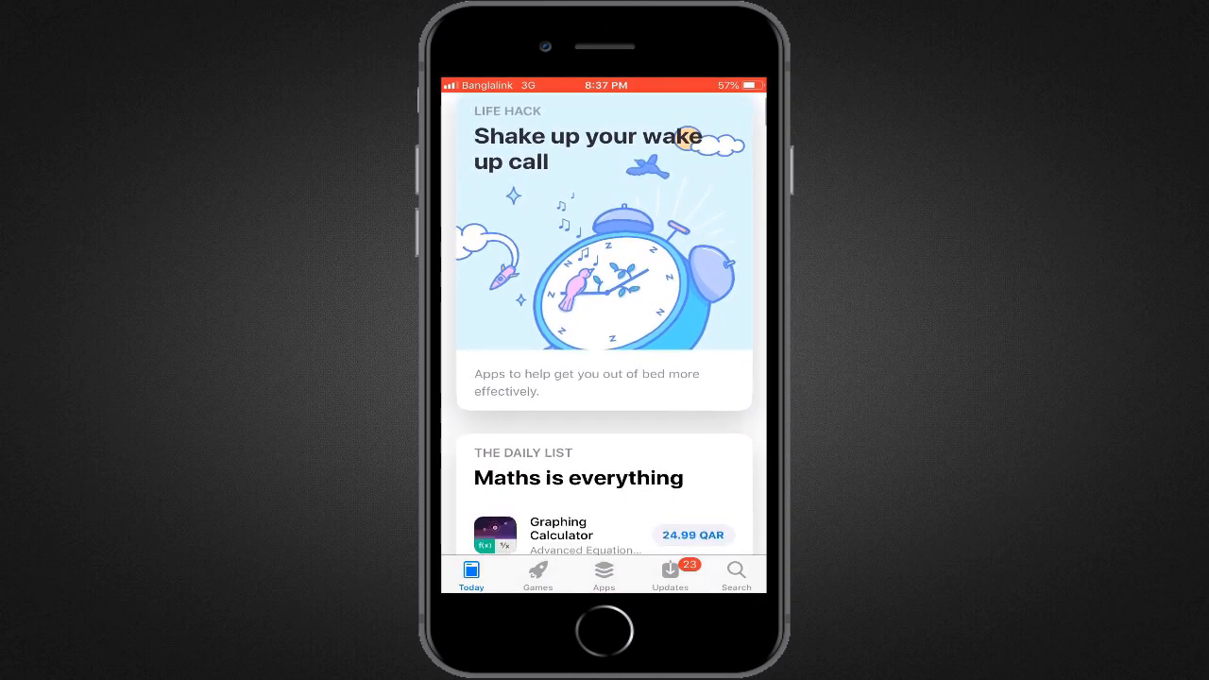
Search the App Store for 'Oled' and review the installed OLEDX app's product page
left_click(737, 574)
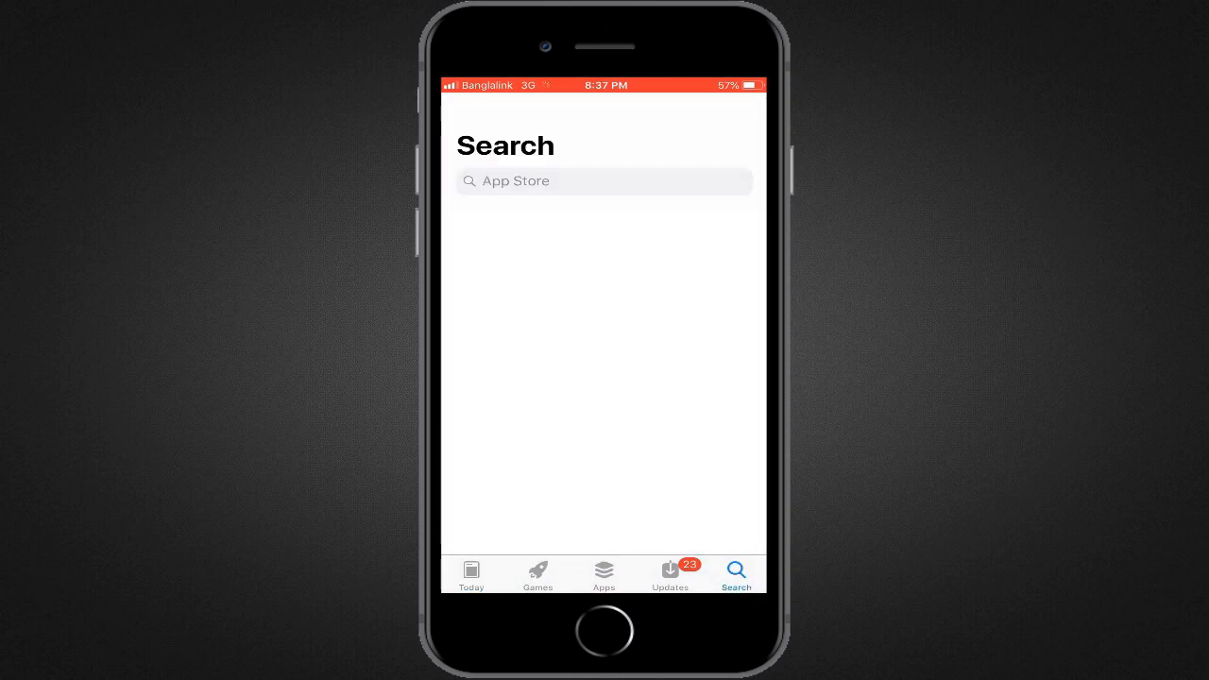
left_click(603, 181)
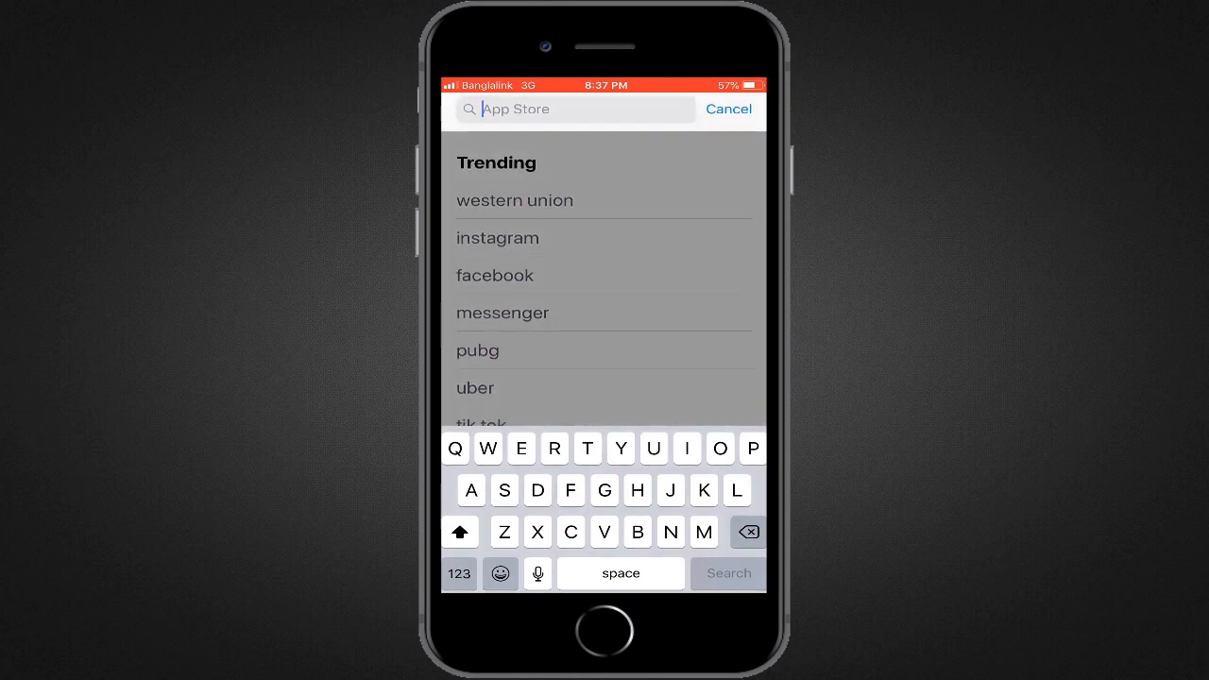
type("Oledx")
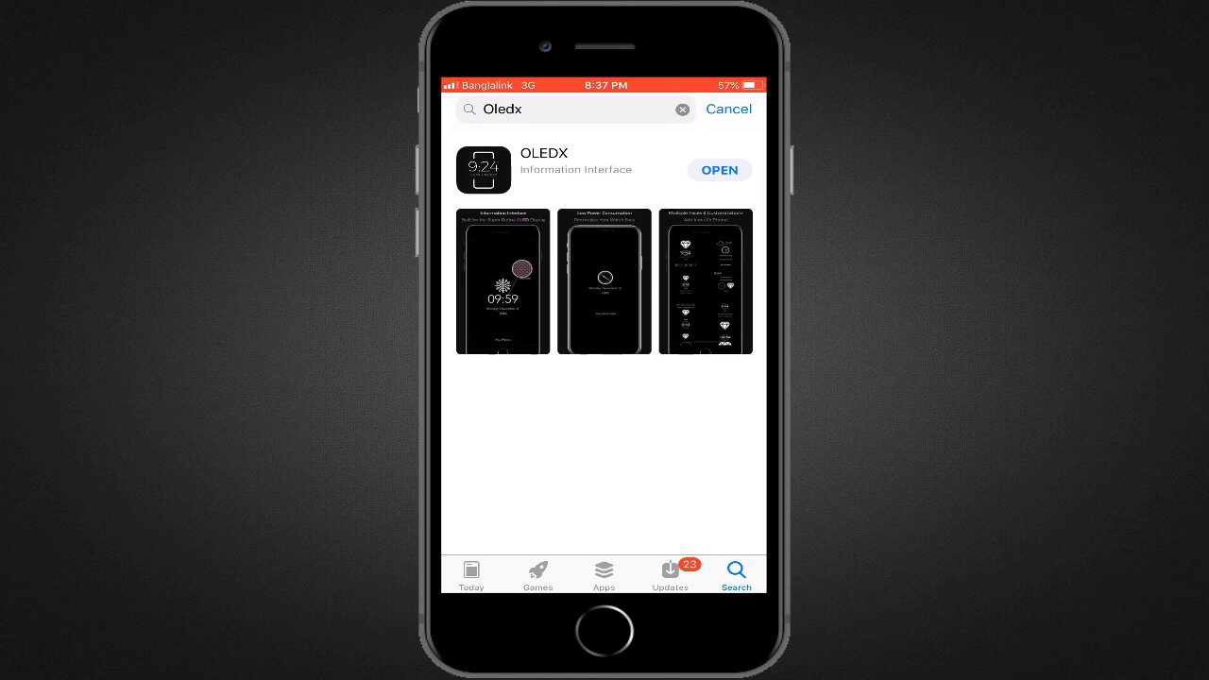
left_click(544, 153)
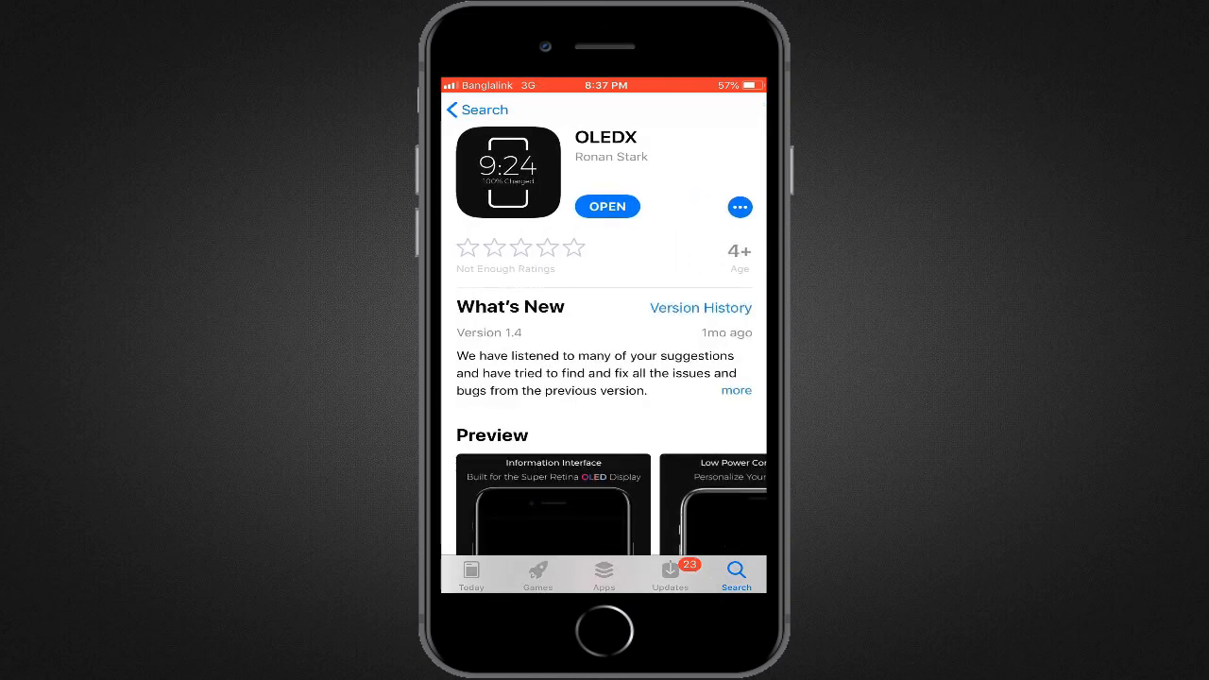
scroll("down", 3)
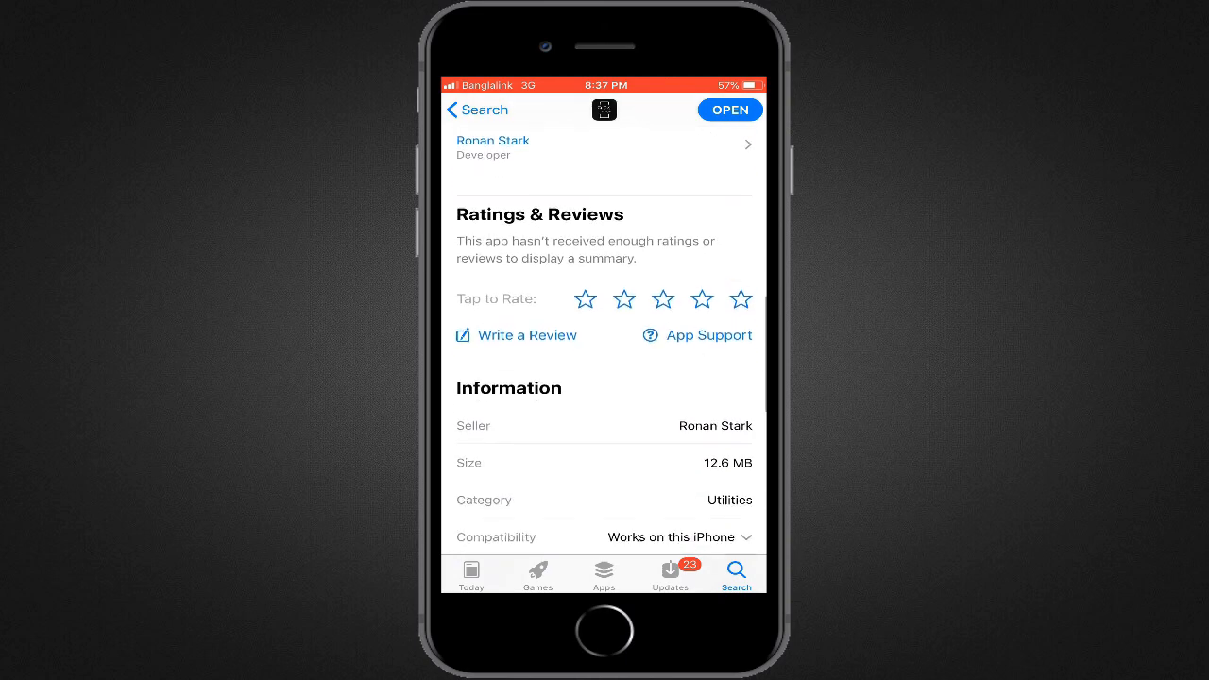
scroll("down", 3)
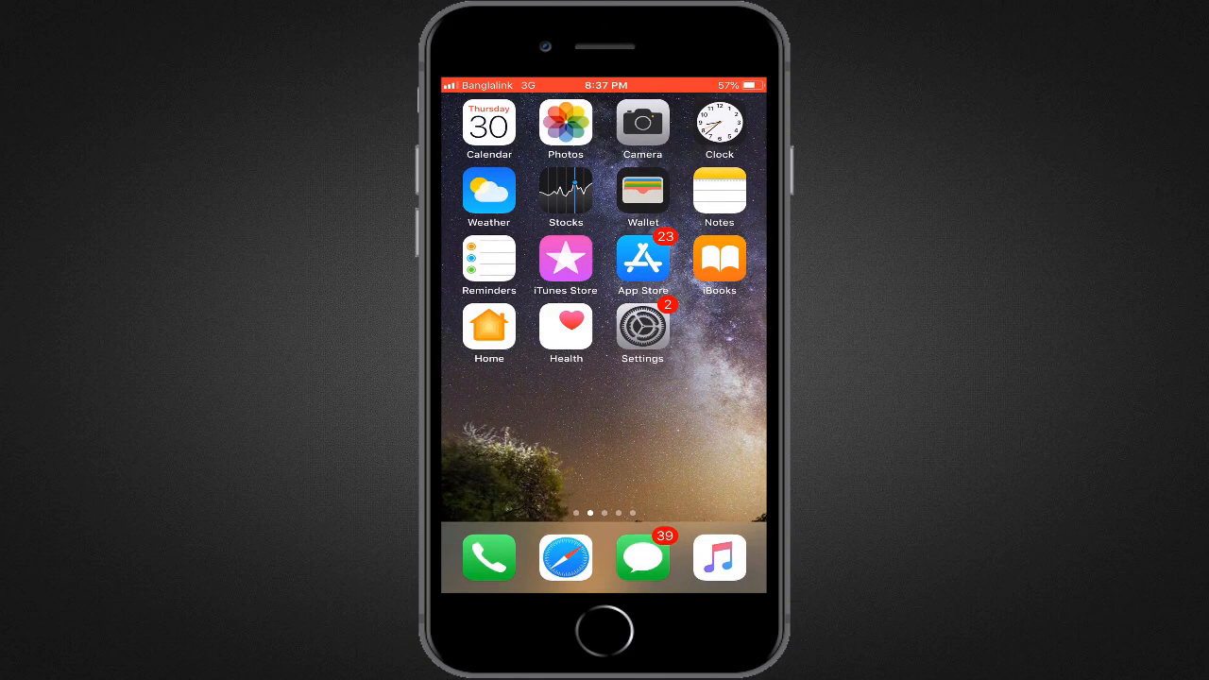
Swipe through home screen pages to locate the OLEDX app
scroll("left", 3)
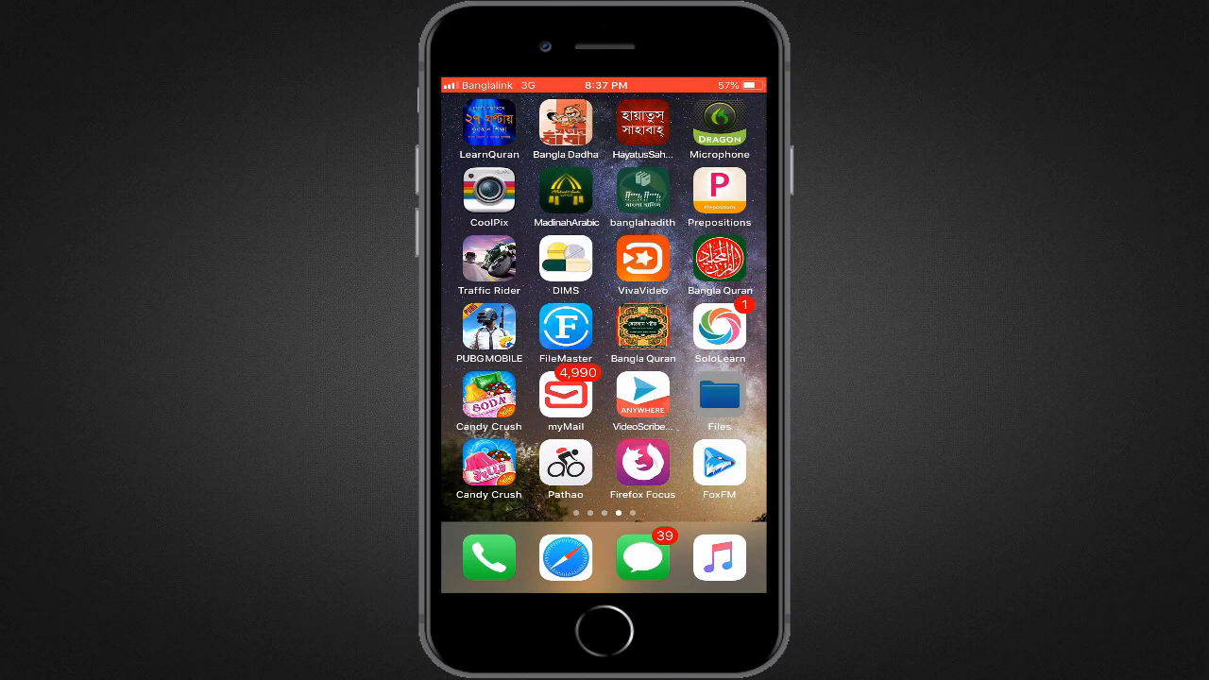
scroll("left", 3)
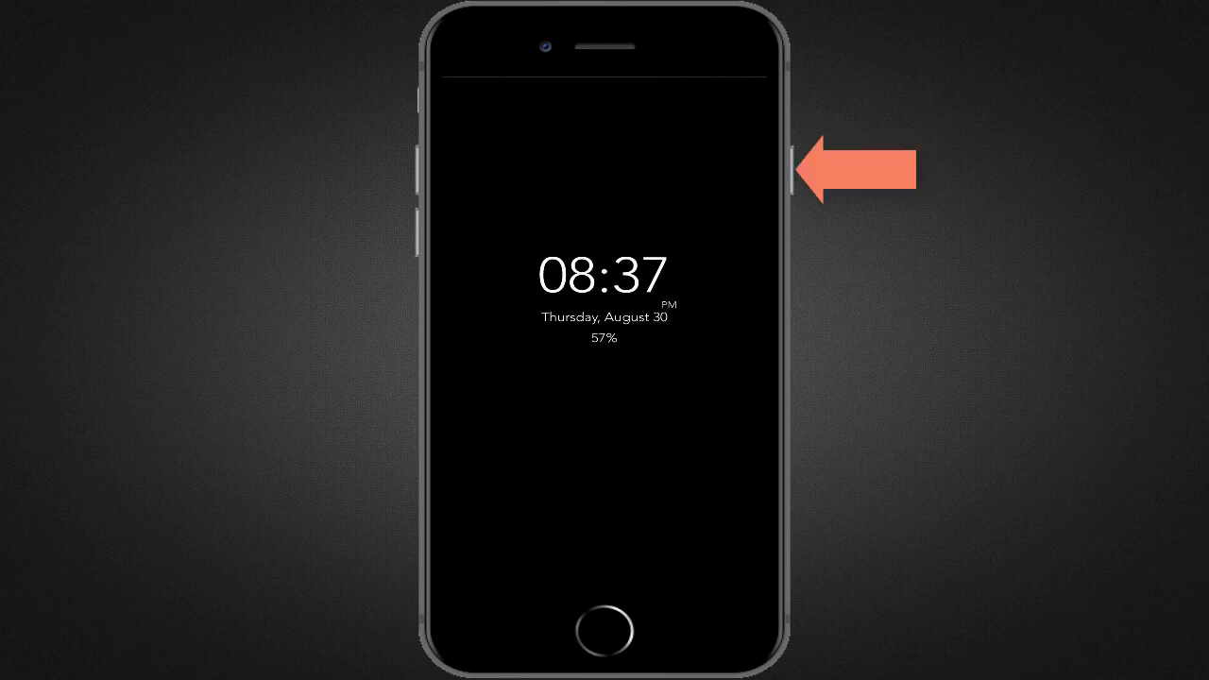
Run the clock display under Guided Access, then end the session with the passcode
left_click(775, 170)
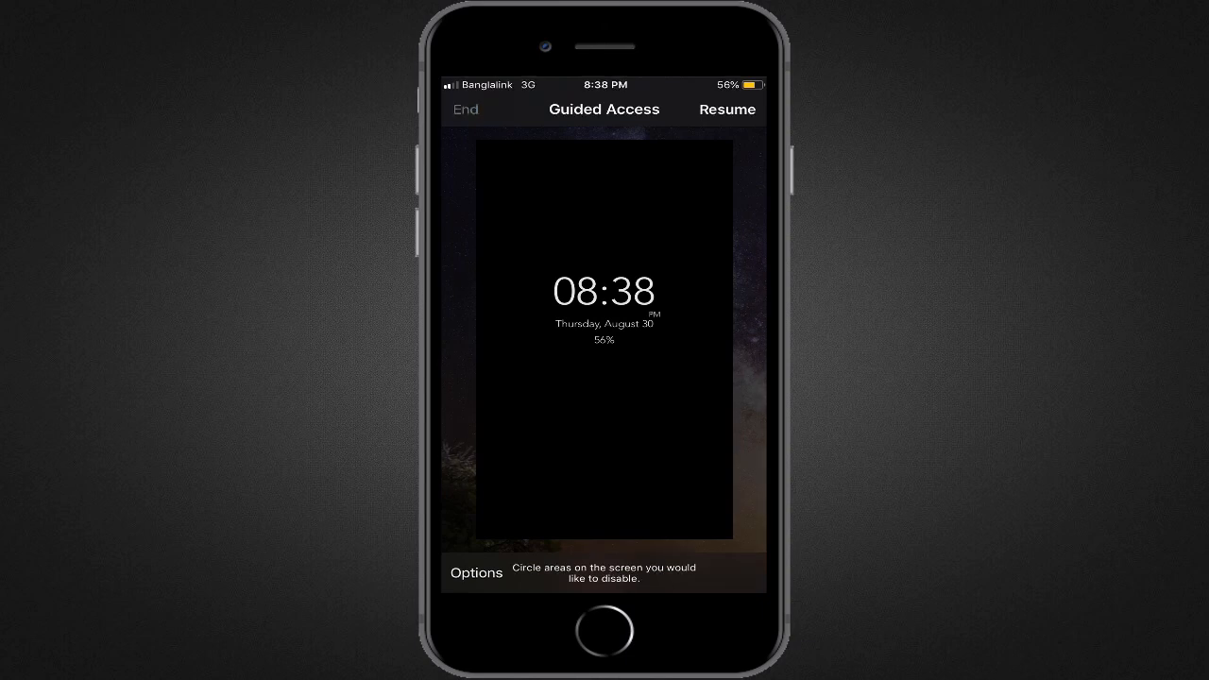
left_click(465, 110)
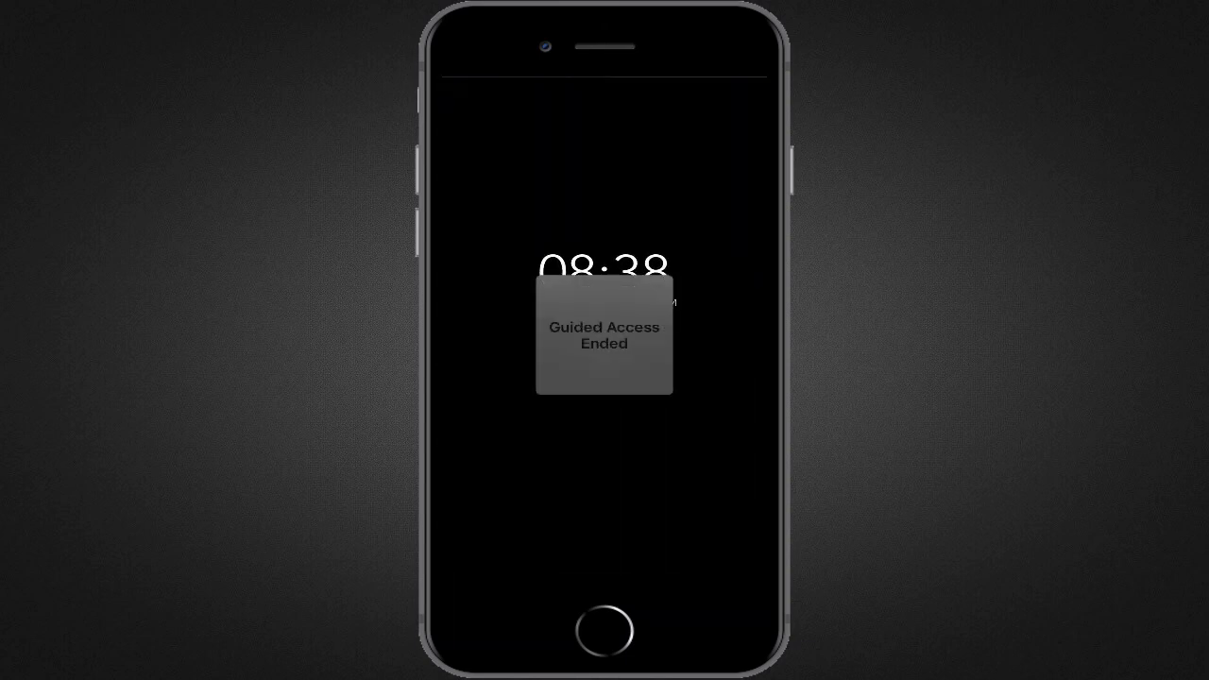